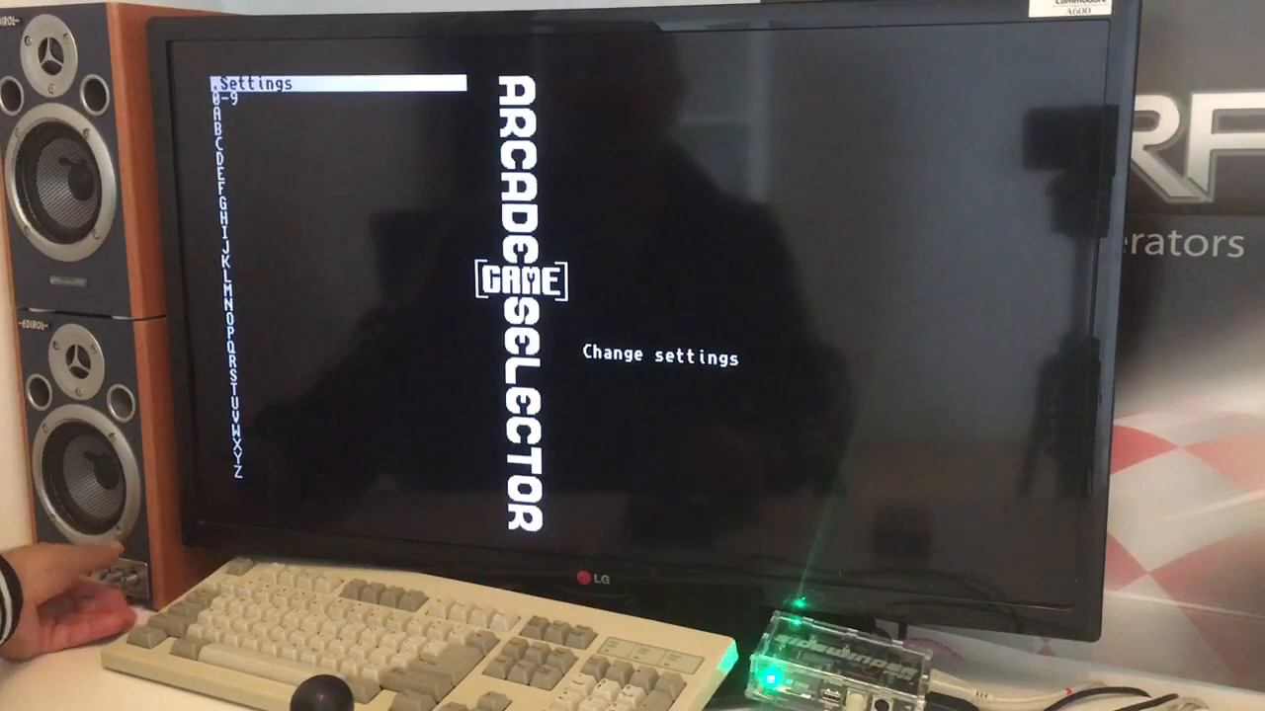
- Scroll the game list down past Settings to Pirates!, then continue toward Pit-Fighter
{"action": "key", "text": "down"}
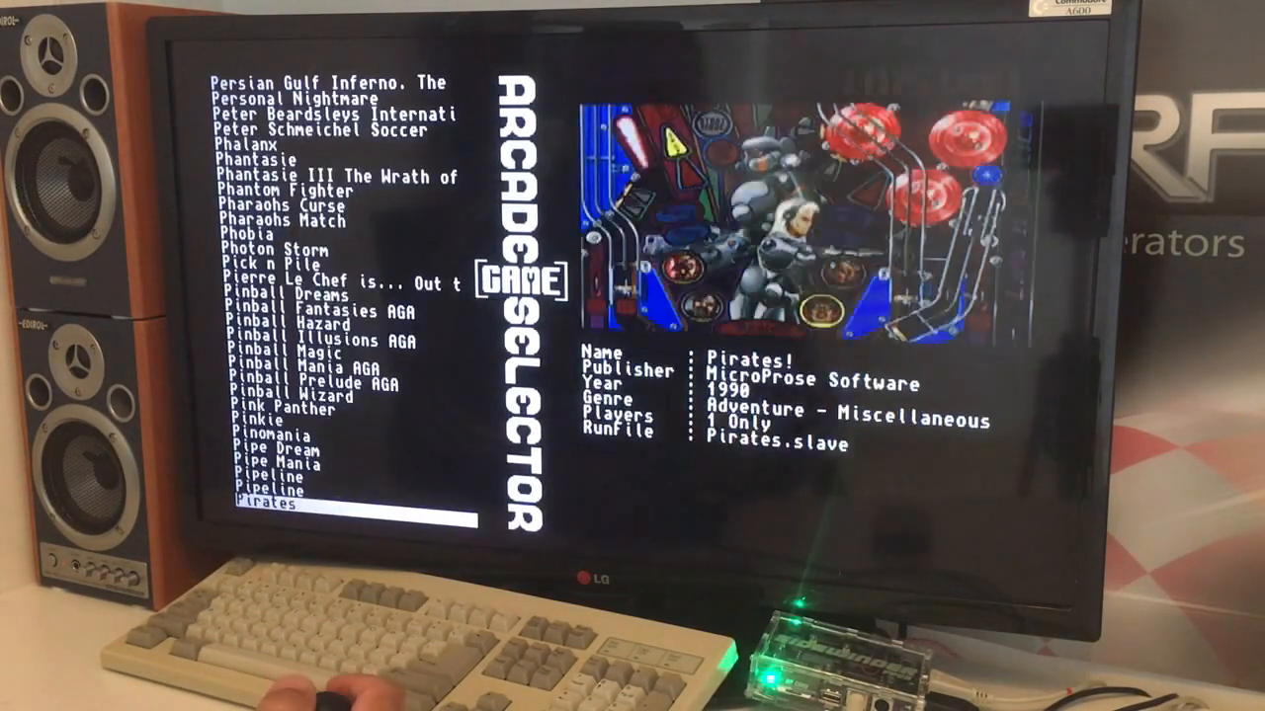
{"action": "key", "text": "down"}
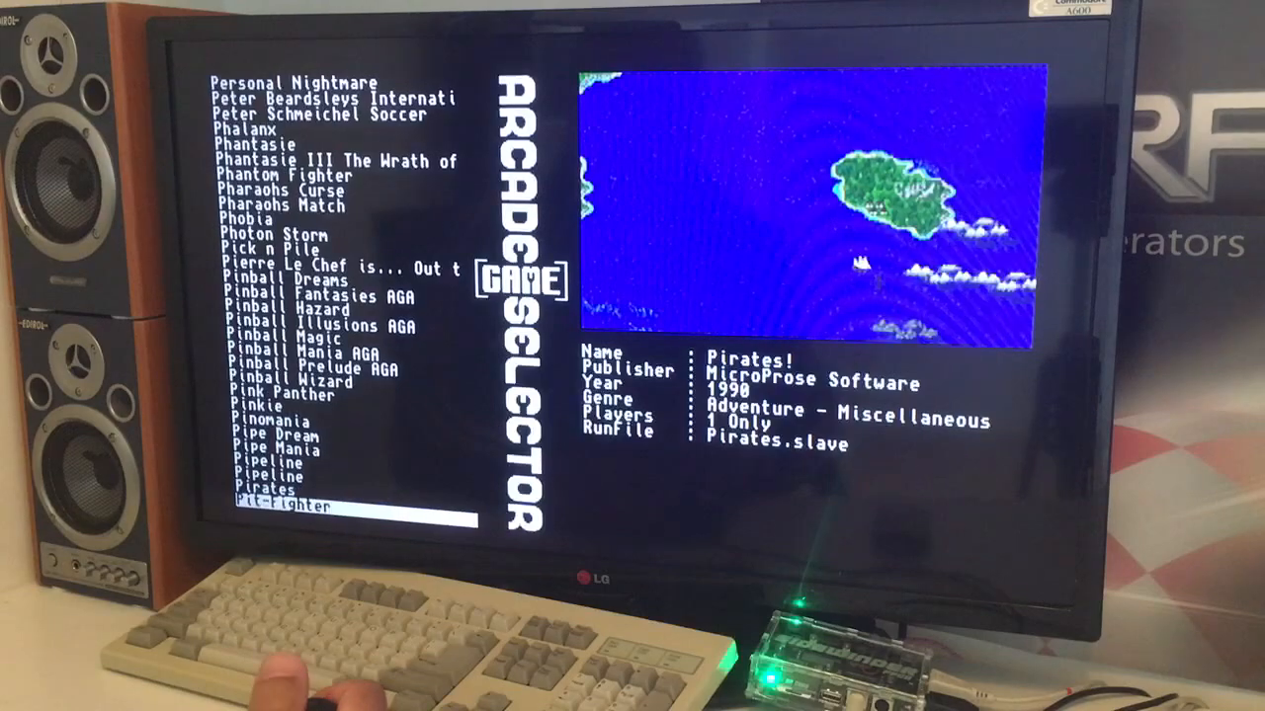